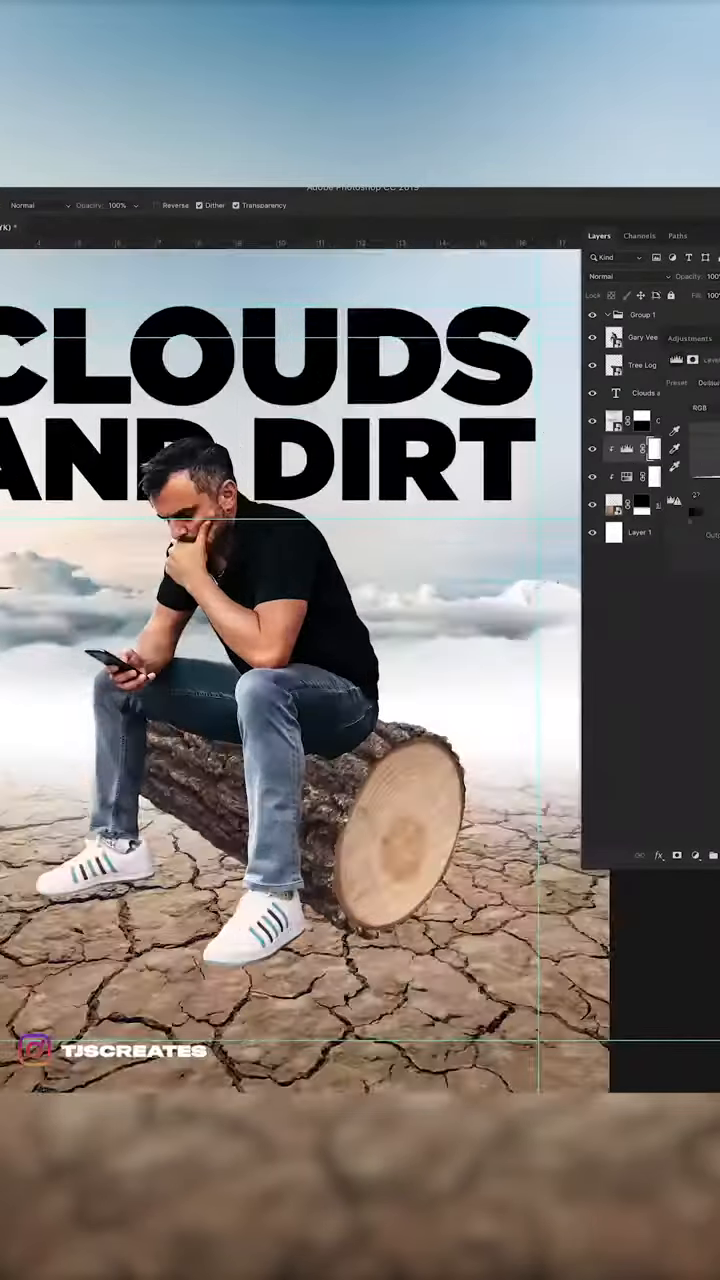
Open the blend mode list for the new Hue/Saturation adjustment layer on the log composite.
{"action": "left_click", "coordinate": [615, 276]}
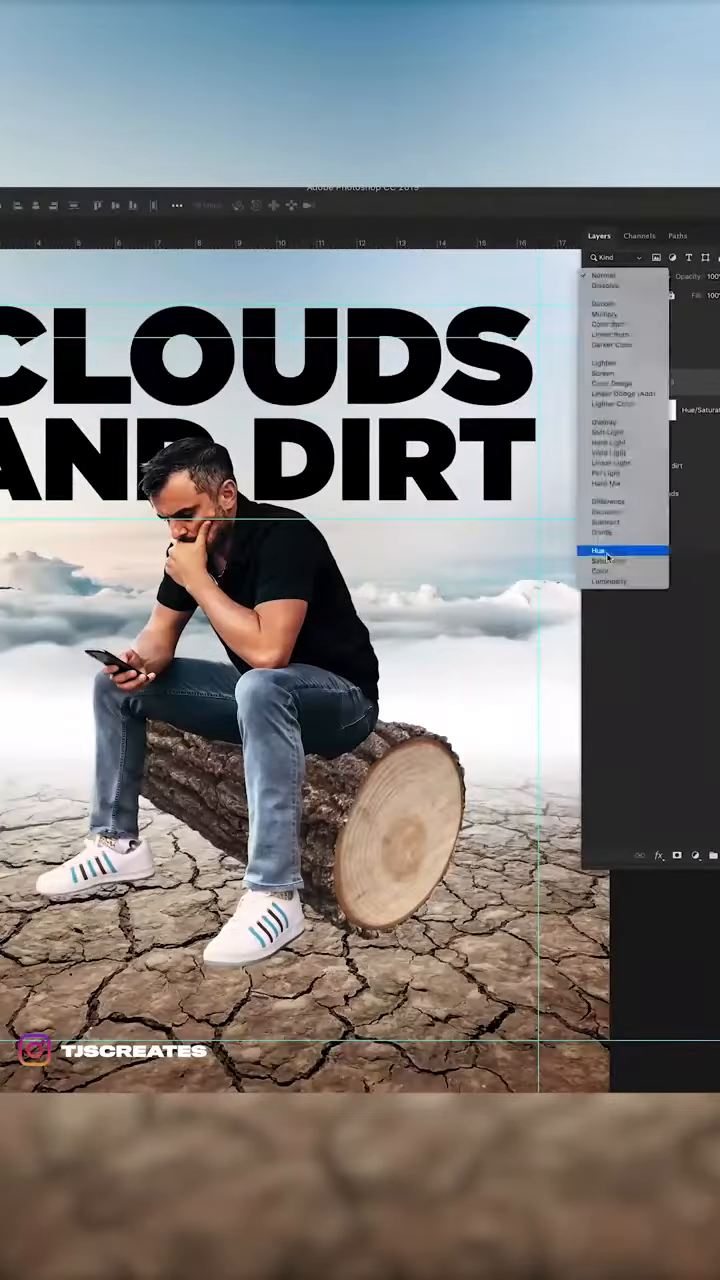